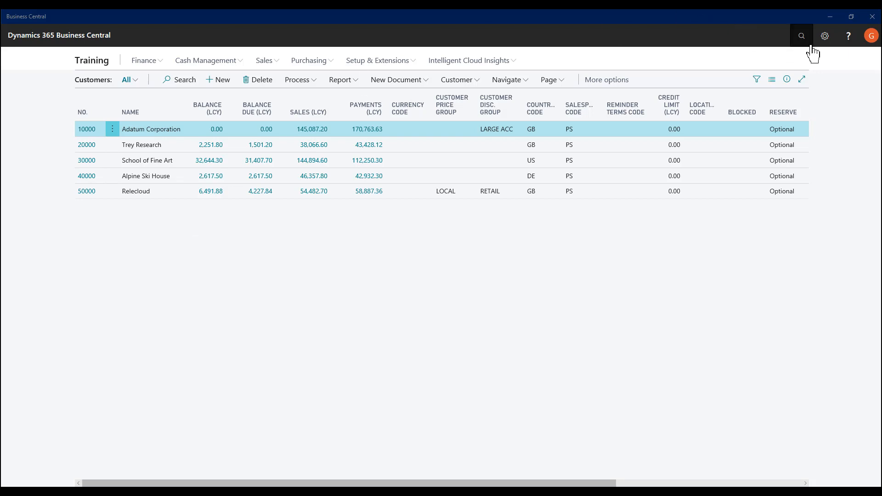
- Start Page Inspection on the customer list to see how the page is built
click(825, 36)
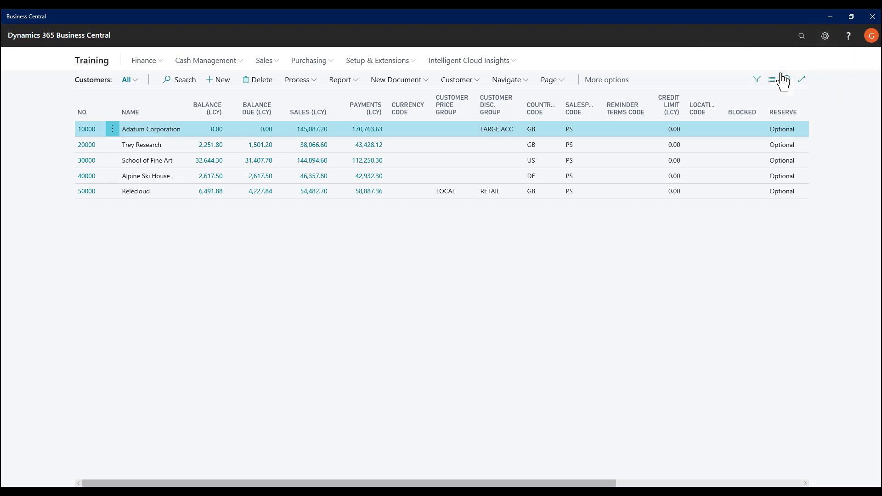
click(772, 79)
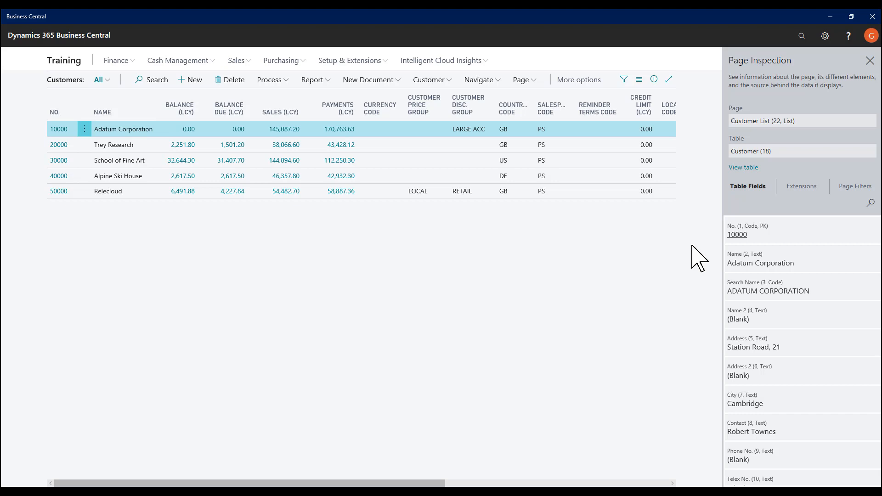
mouse_move(704, 255)
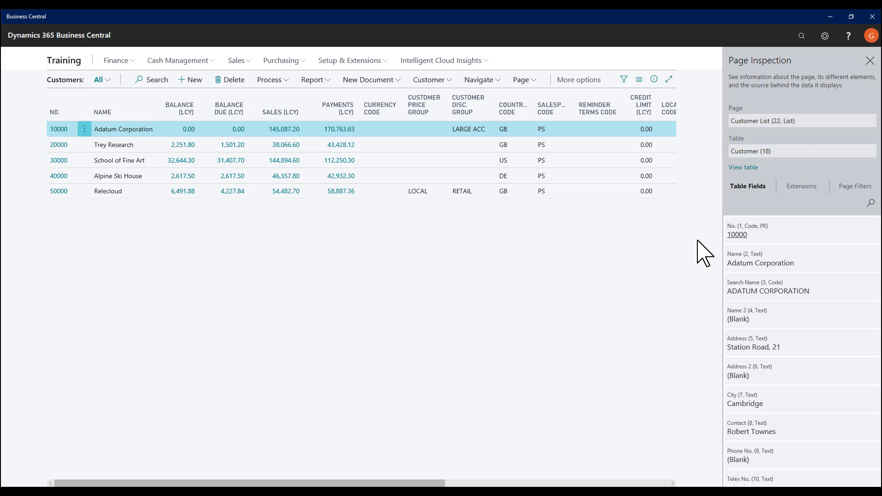
mouse_move(800, 283)
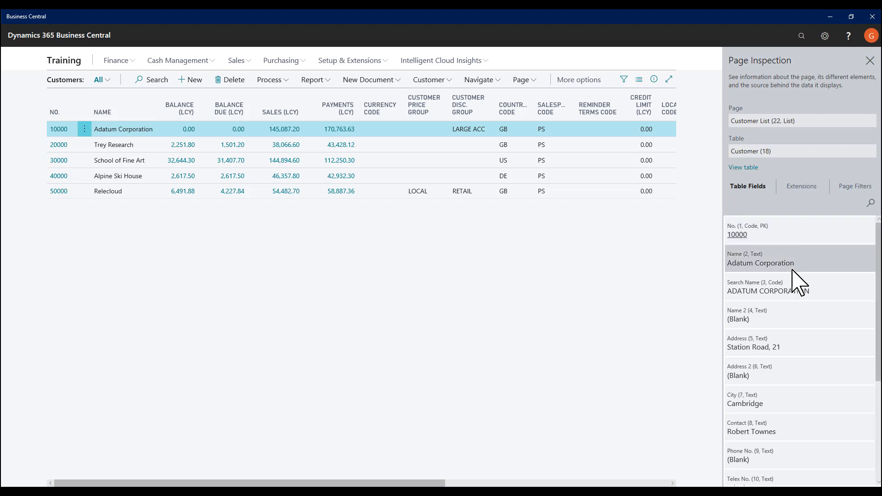
mouse_move(735, 243)
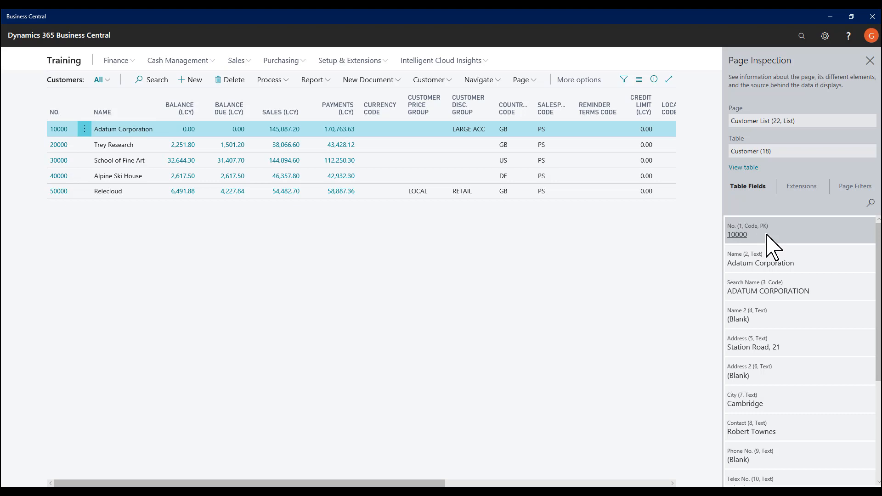
mouse_move(769, 239)
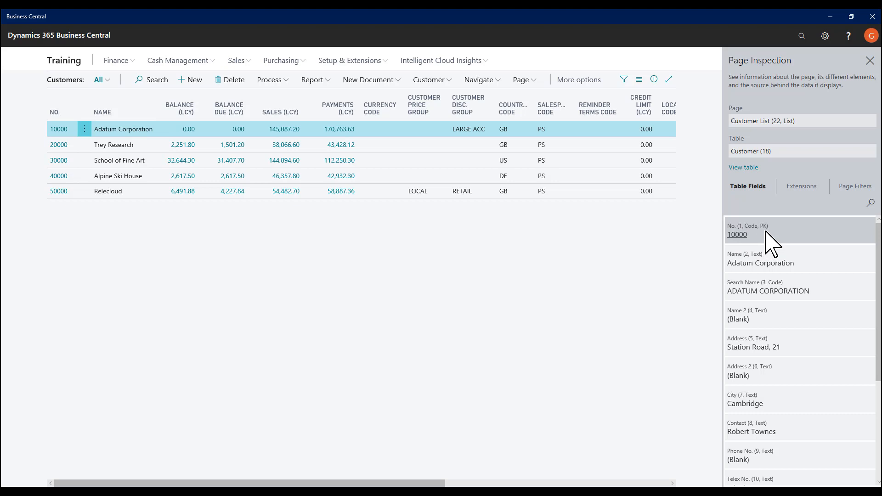
- Scroll through the Customer table fields shown for Adatum Corporation (customer 10000)
scroll(down, 3)
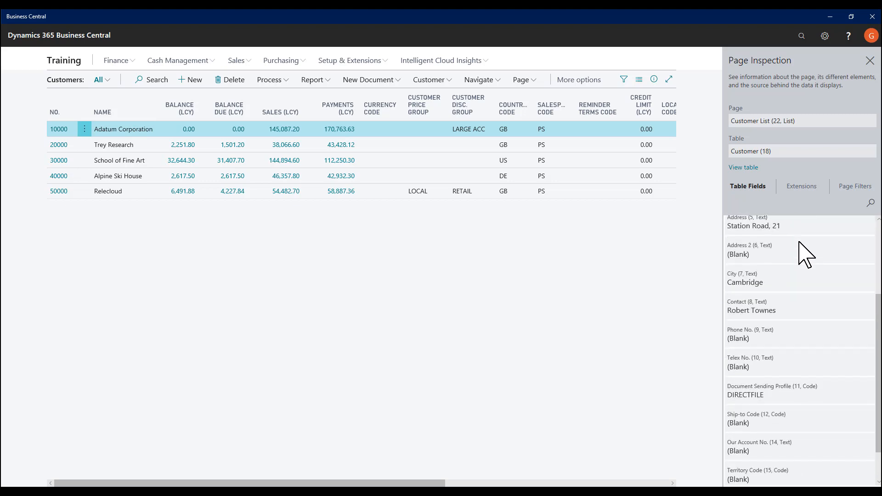
scroll(down, 3)
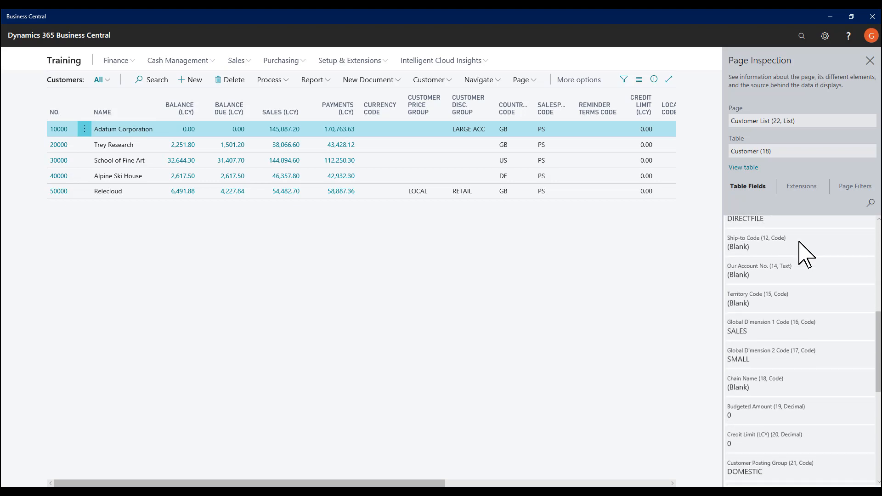
scroll(down, 3)
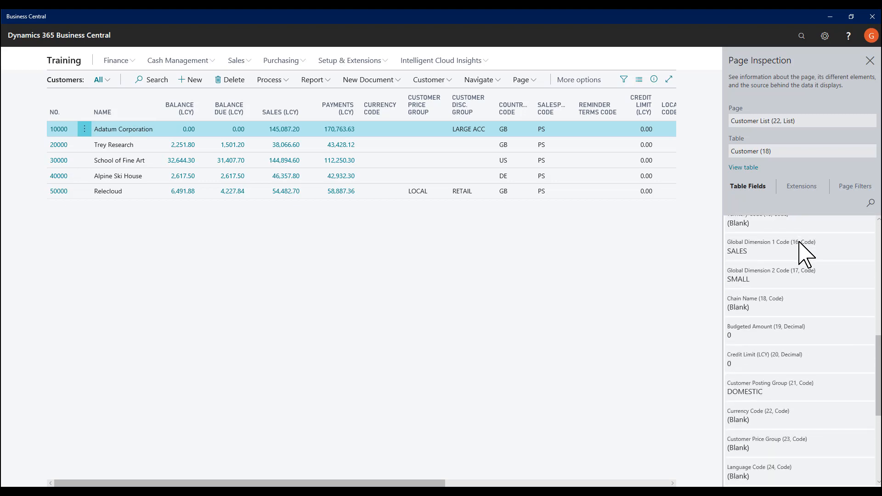
scroll(down, 3)
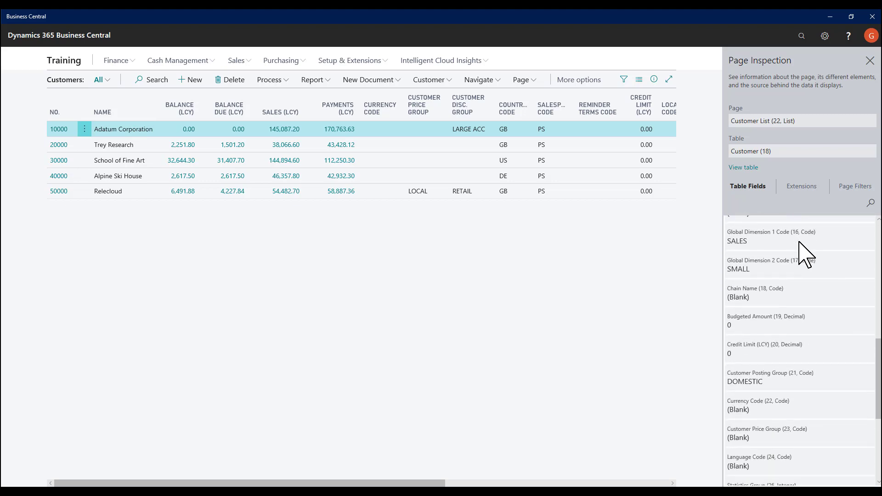
scroll(down, 3)
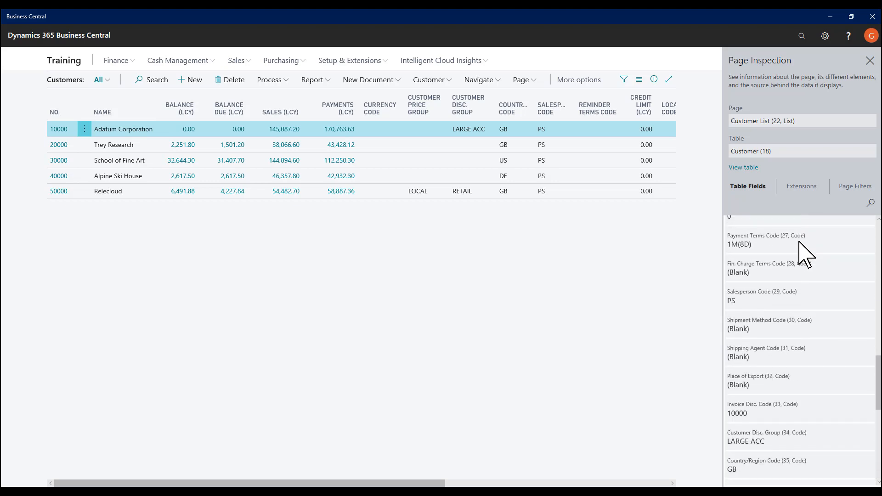
scroll(down, 3)
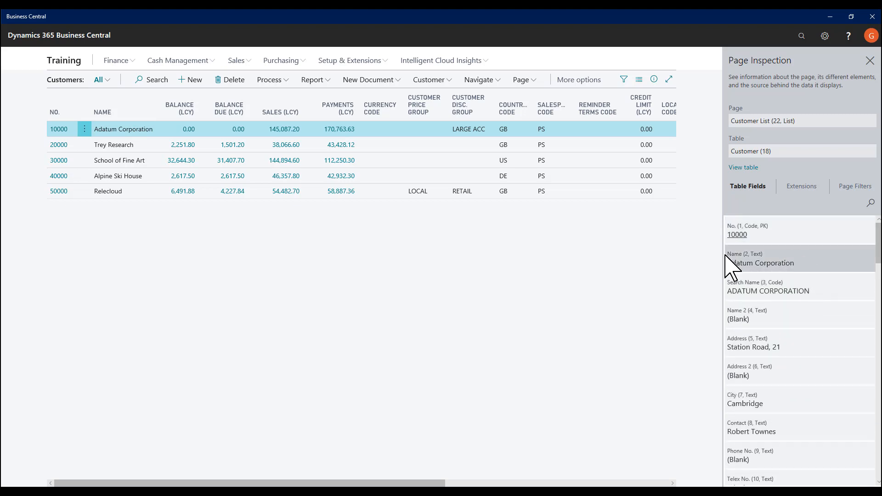
- Select Trey Research (customer 20000) and check its Extensions, Page Filters and Table Fields in Page Inspection
click(383, 144)
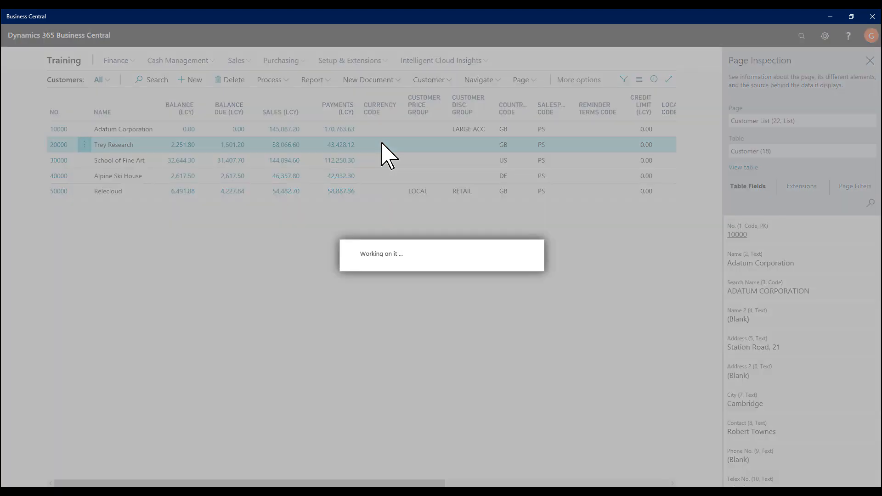
click(114, 146)
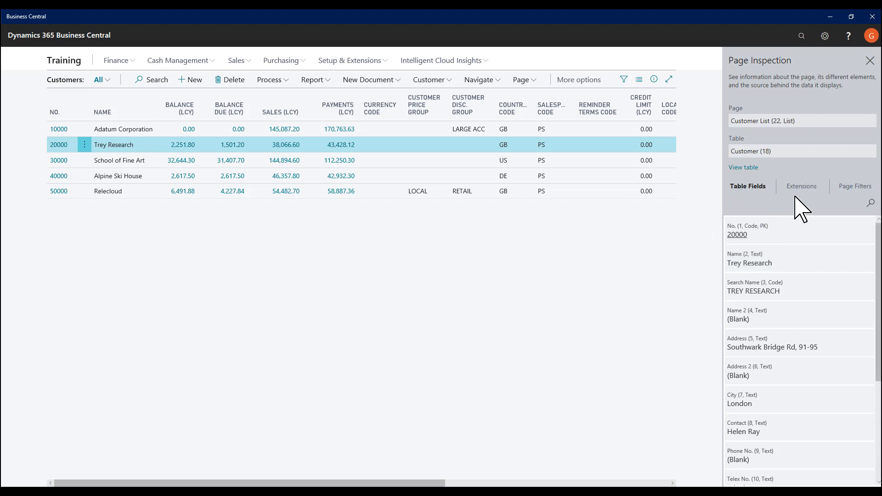
click(802, 186)
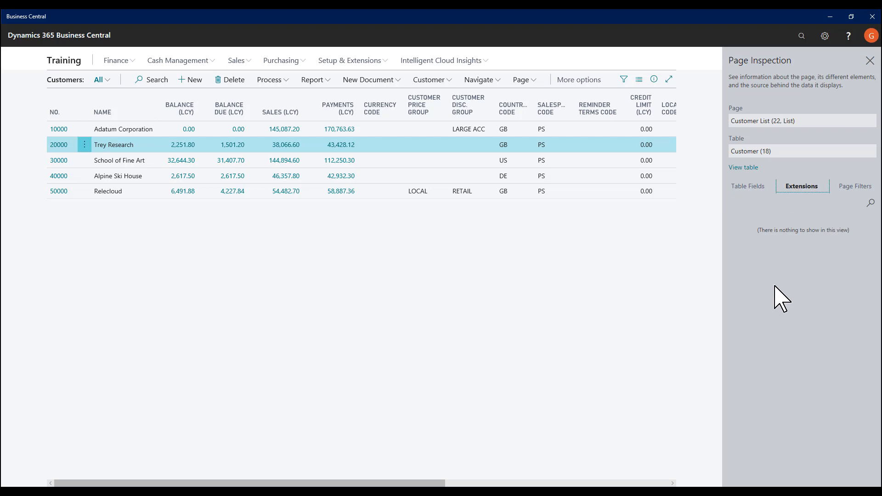
click(855, 186)
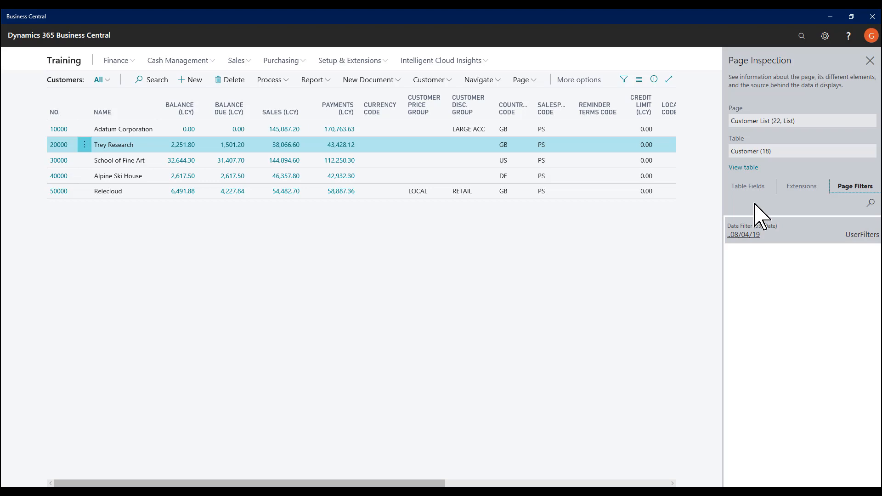
click(748, 187)
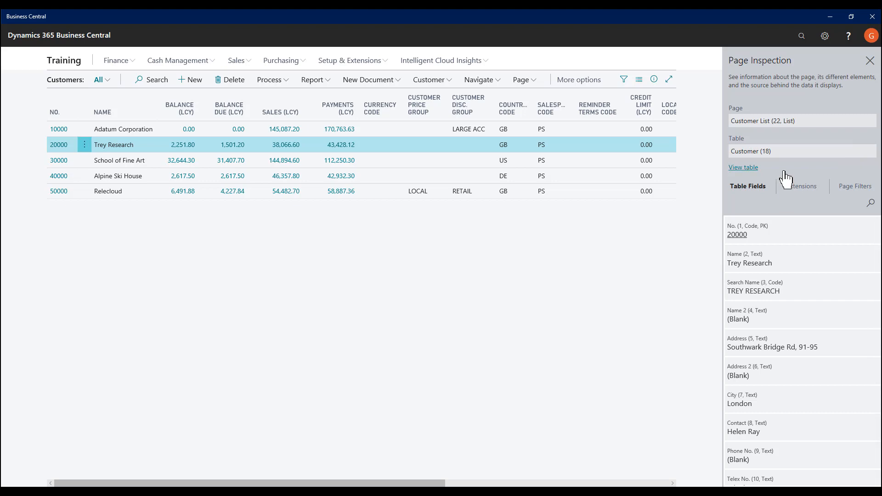
mouse_move(59, 146)
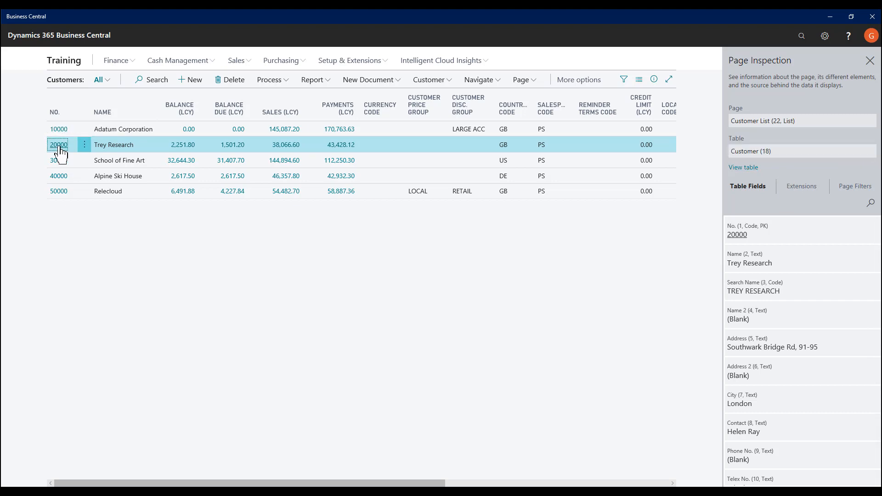
- Open Trey Research's posted sales invoices and scroll the Sales Invoice Header (112) fields for invoice 103195
click(59, 145)
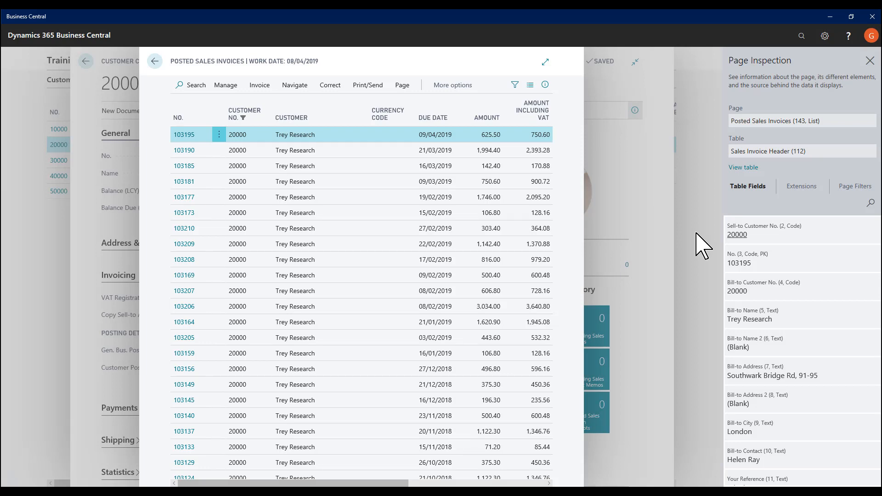
mouse_move(734, 137)
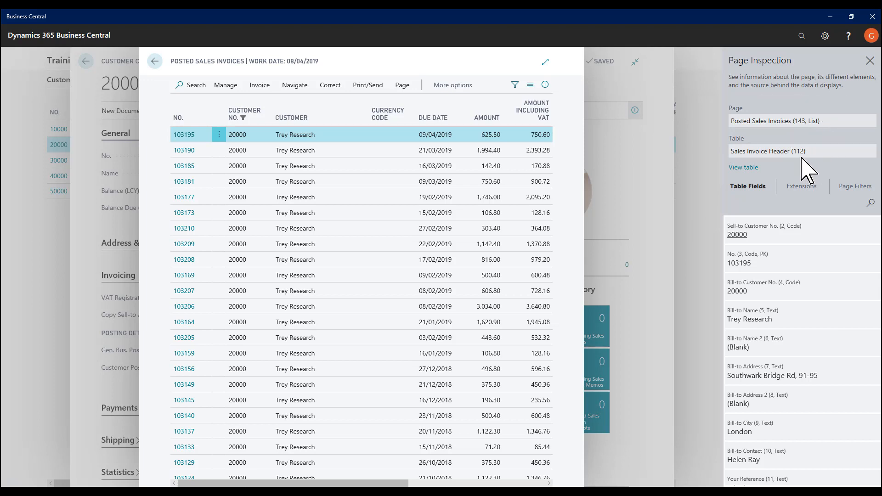
mouse_move(711, 199)
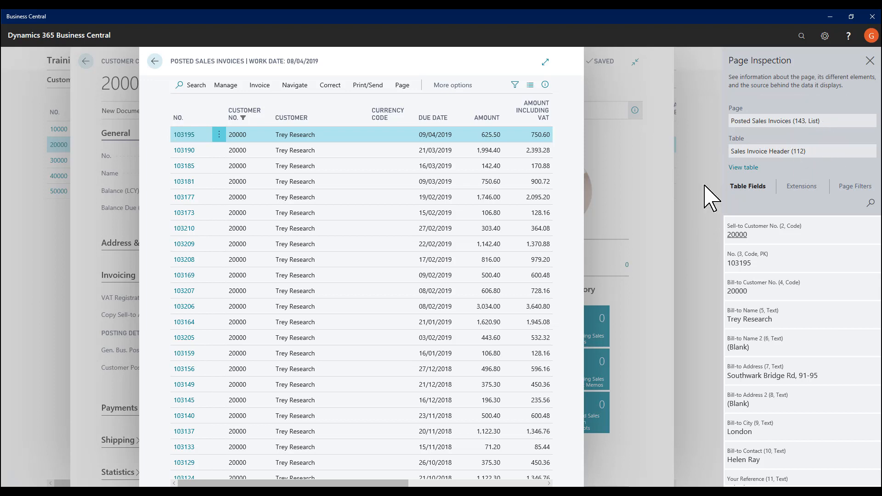
mouse_move(811, 255)
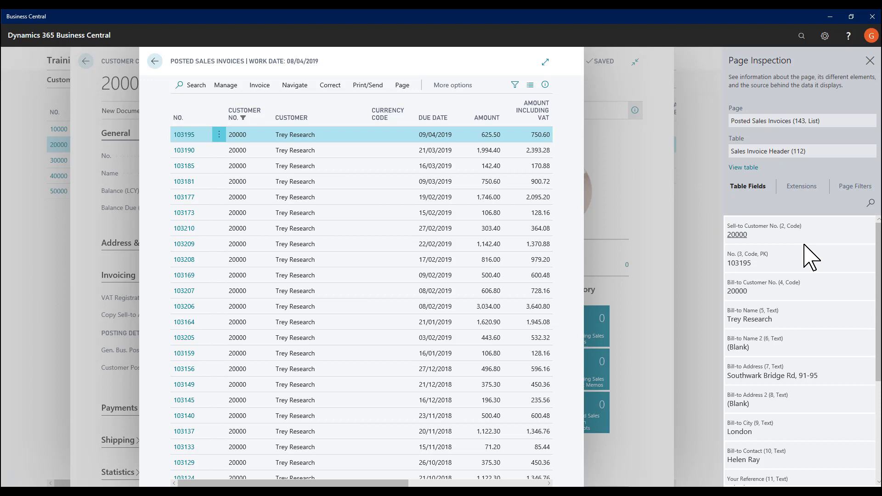
scroll(down, 3)
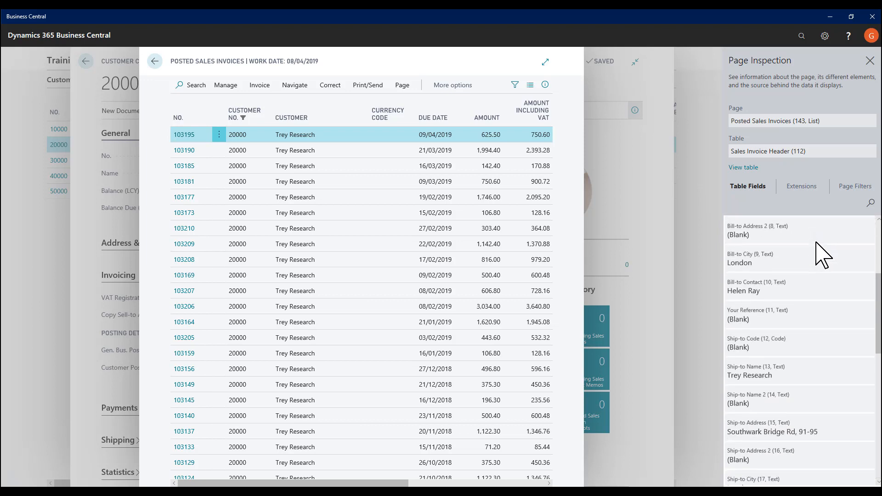
scroll(down, 3)
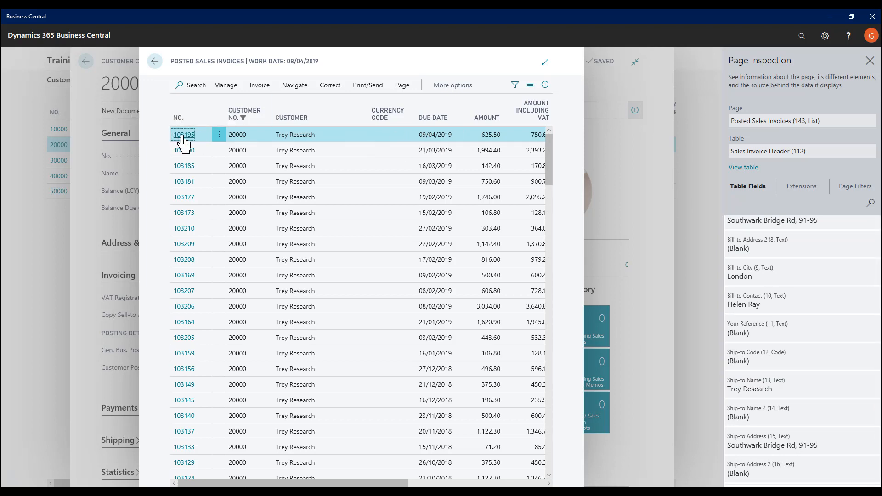
- Open posted sales invoice 103195 as a document, showing its chair line and 750.60 total
click(183, 135)
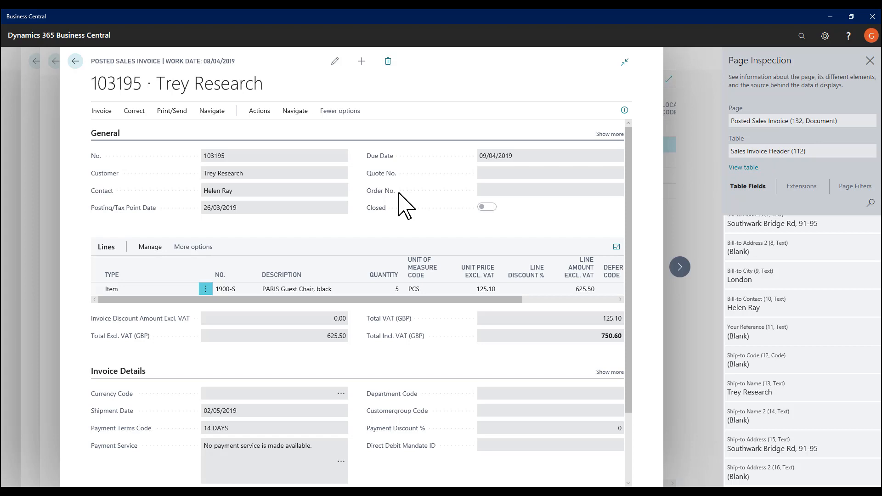
- Inspect the Lines part to see Sales Invoice Line (113) fields, then close Page Inspection
click(232, 289)
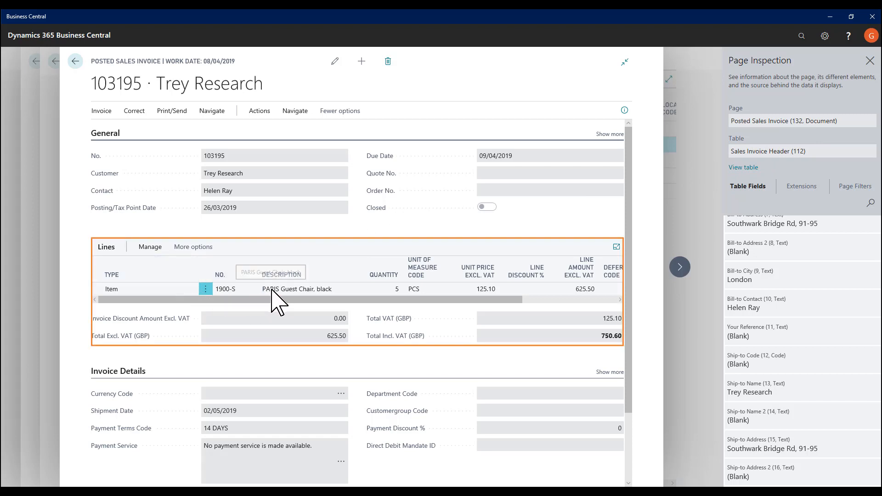
click(296, 288)
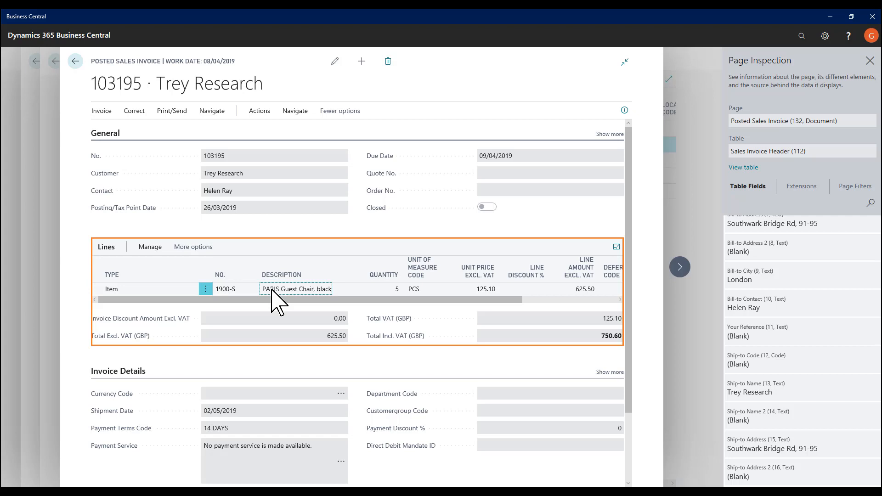
mouse_move(613, 215)
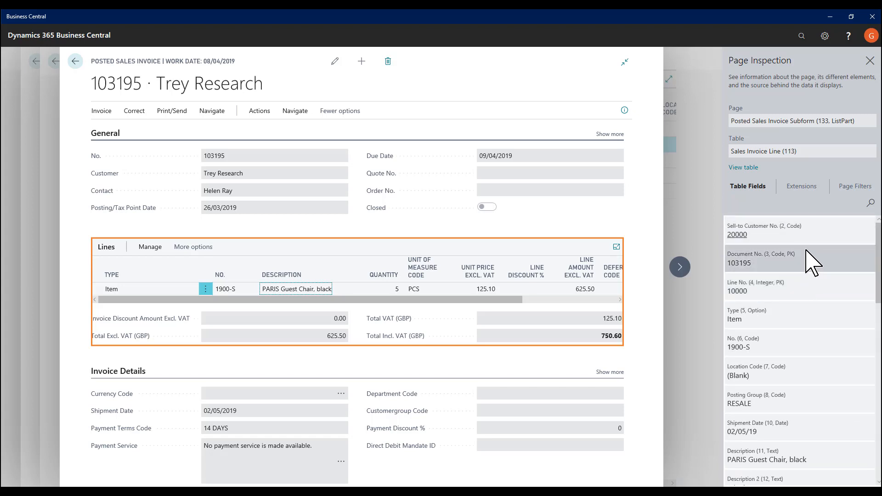
mouse_move(822, 300)
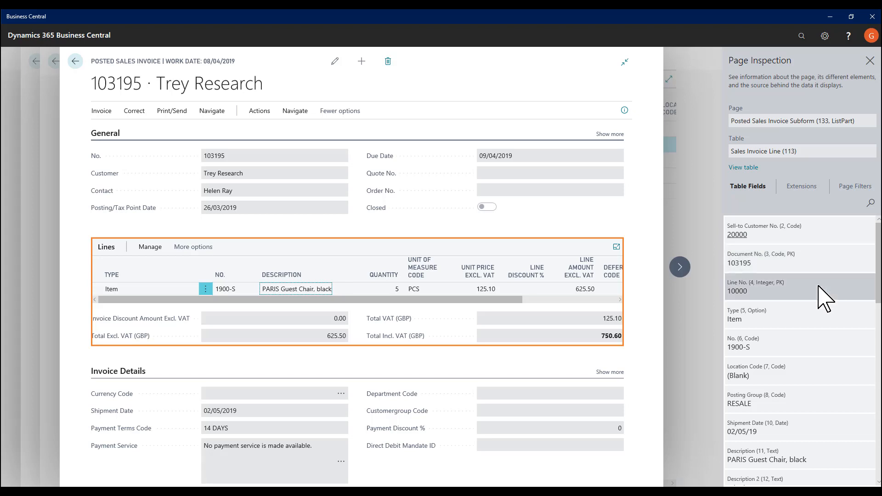
mouse_move(800, 304)
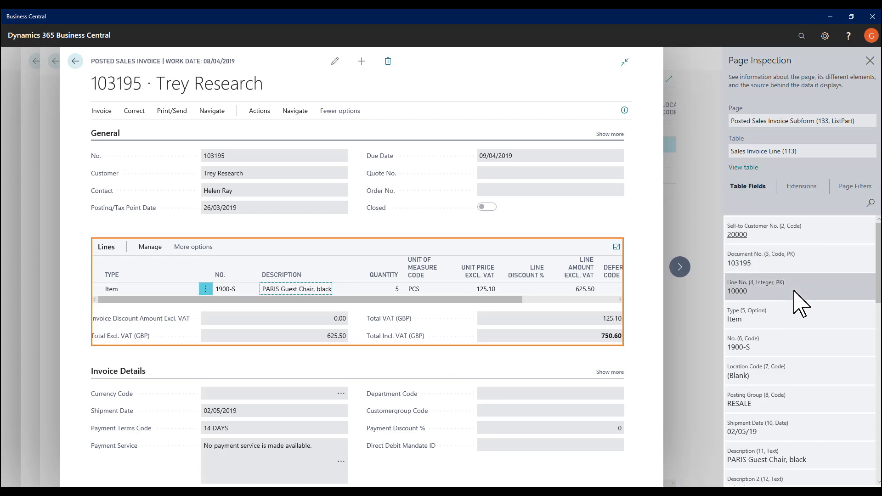
scroll(down, 3)
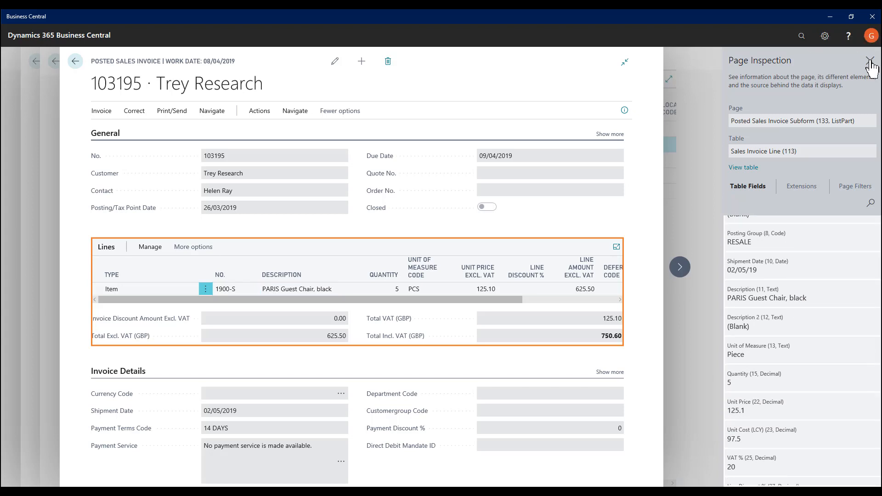
click(869, 60)
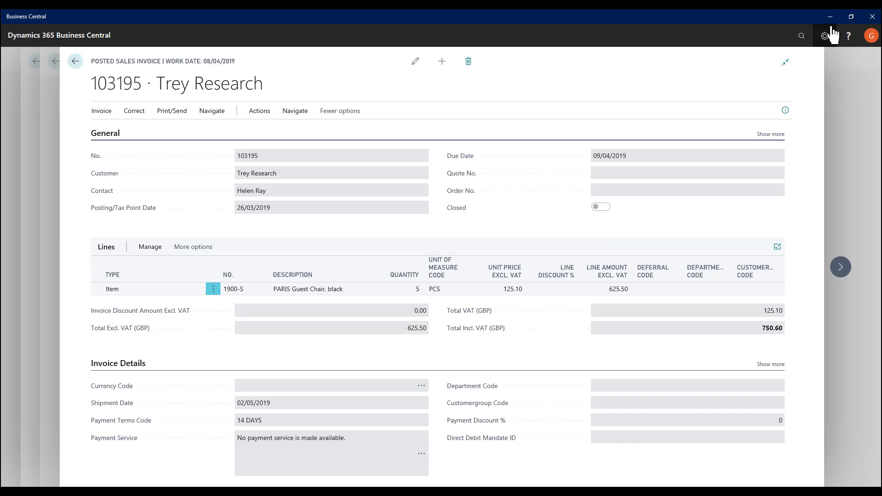
mouse_move(788, 18)
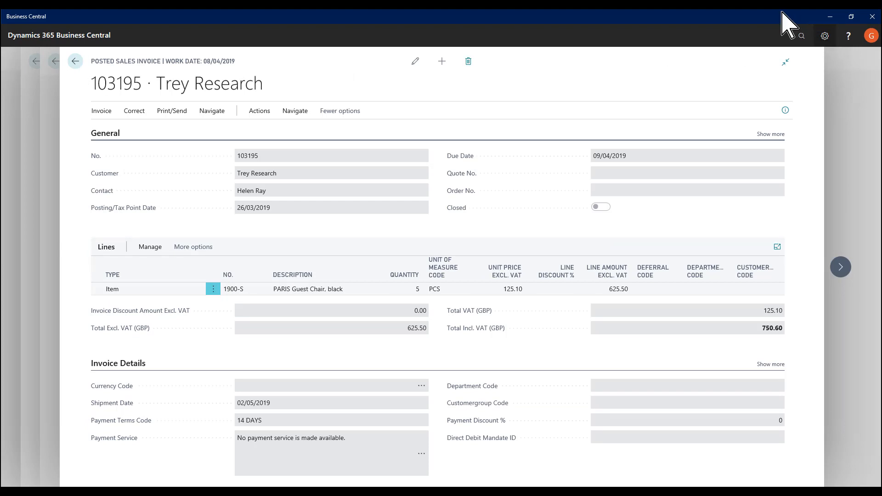
- Go through the settings and help menus to the Help and Support page with its troubleshooting links
click(825, 36)
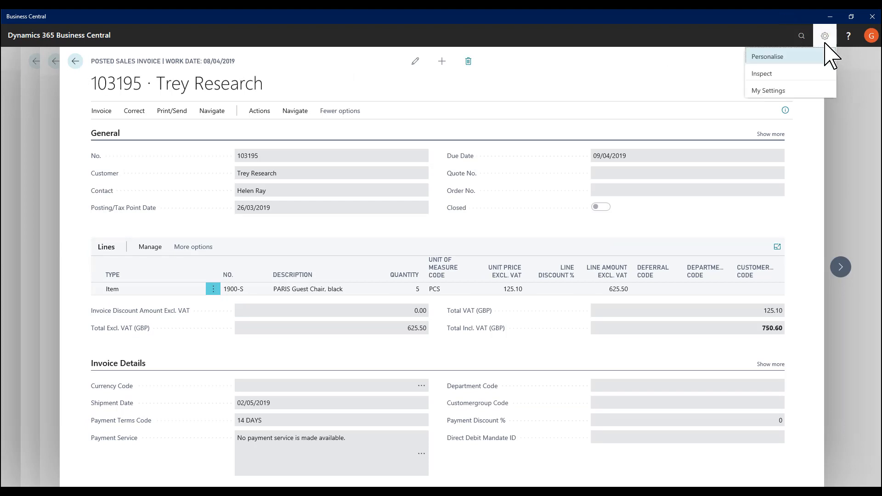
mouse_move(783, 81)
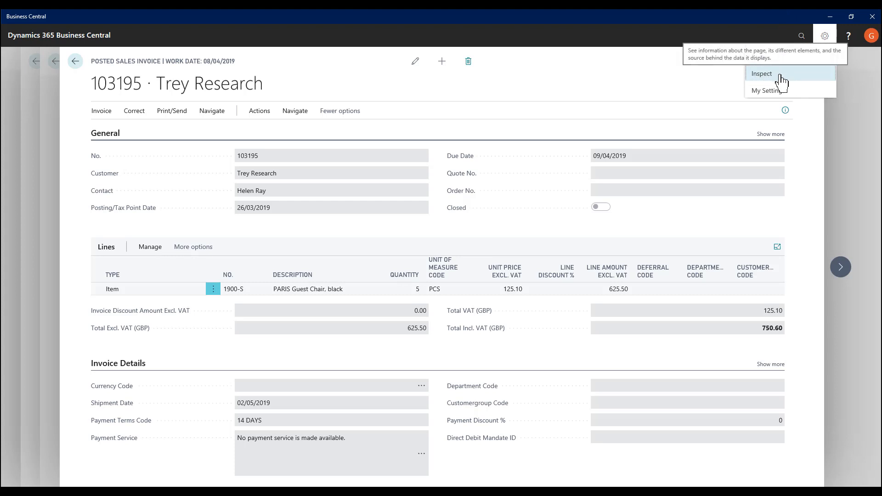
mouse_move(839, 69)
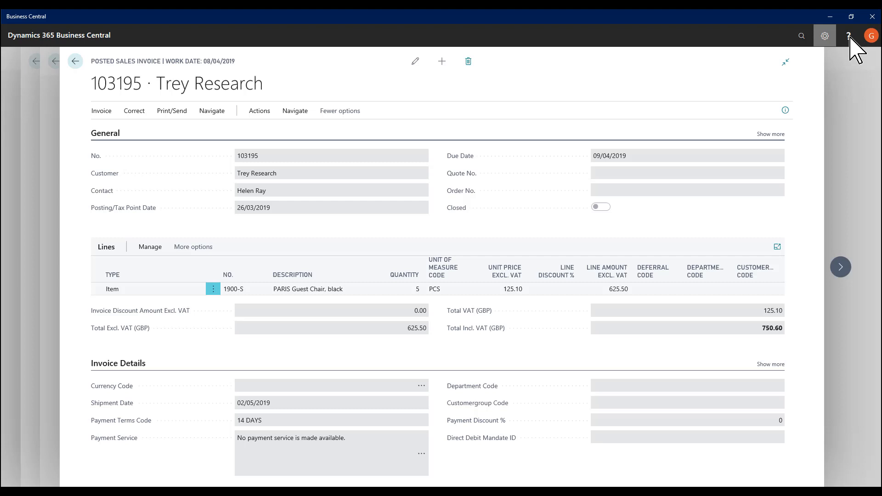
click(848, 36)
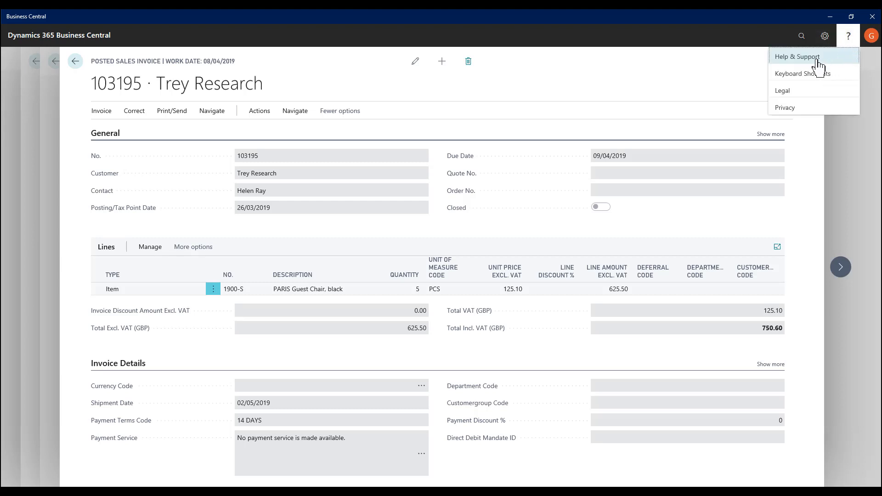
click(797, 57)
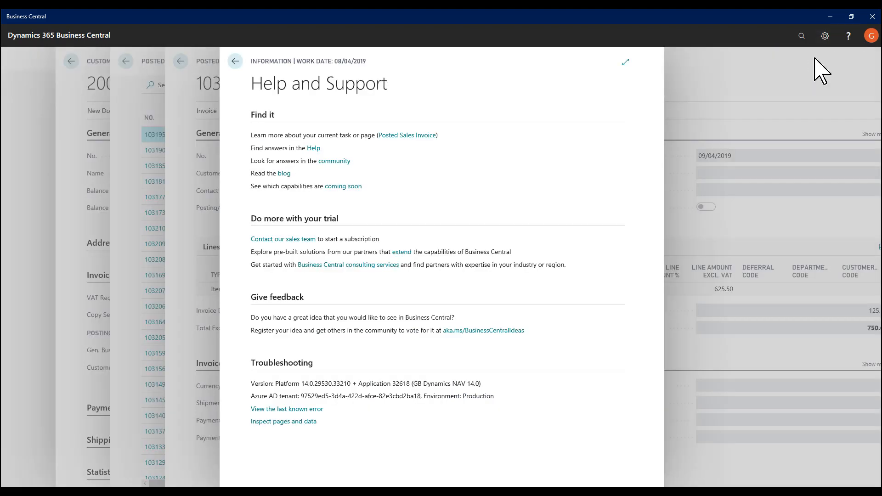
mouse_move(268, 432)
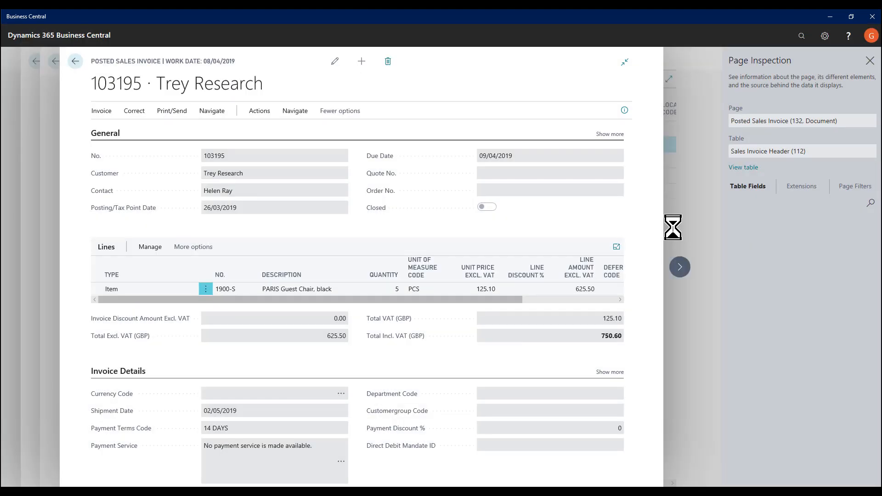
- Reopen Page Inspection and select the chair line to show Sales Invoice Line (113) fields
click(748, 186)
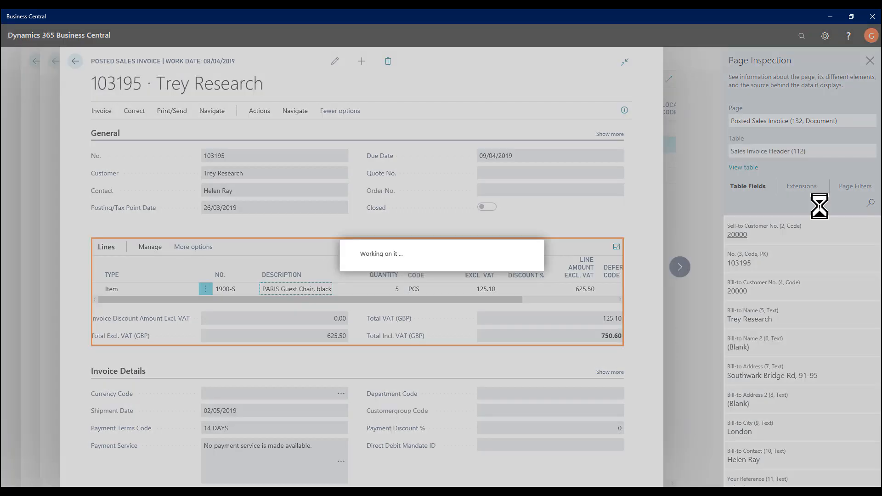
click(296, 288)
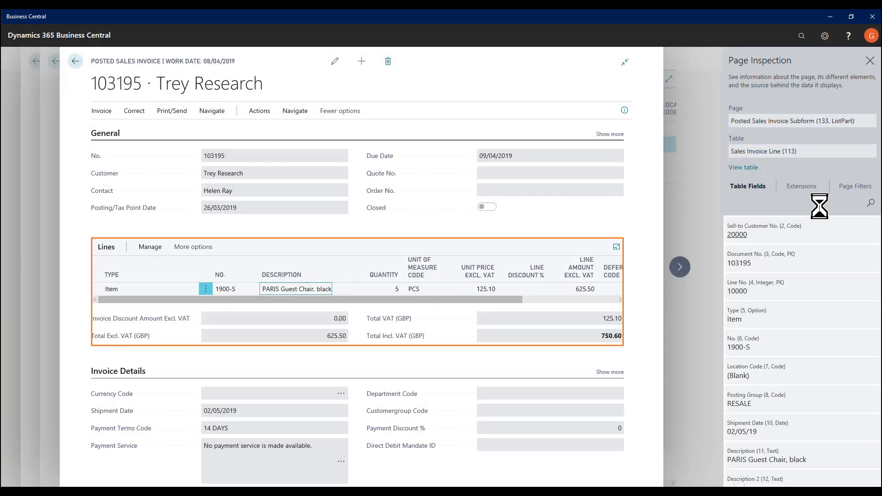
mouse_move(853, 166)
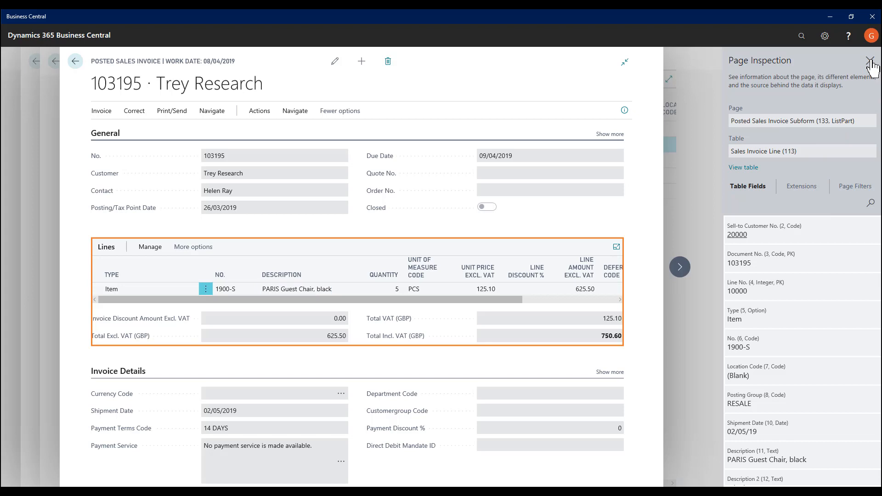
- Close inspection, find Permission Sets via Tell Me, sort by code and select TROUBLESHOOT TOOLS
click(868, 61)
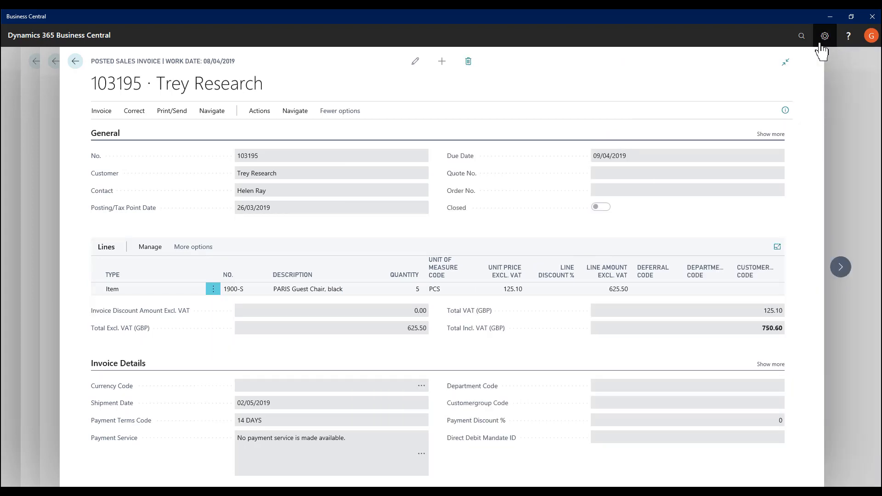
click(802, 35)
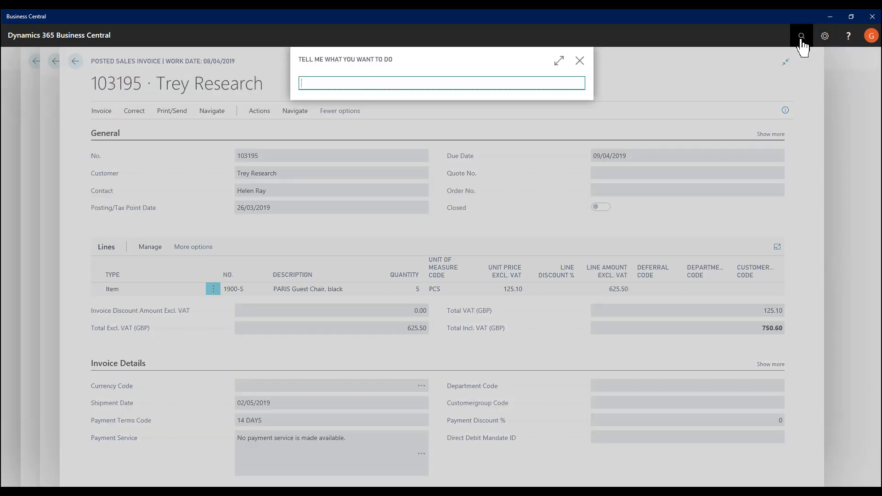
text(permis set)
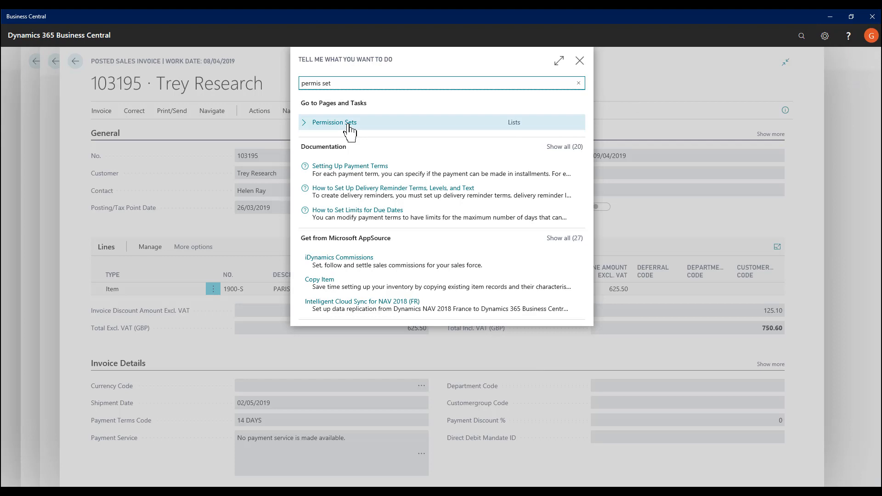
click(335, 122)
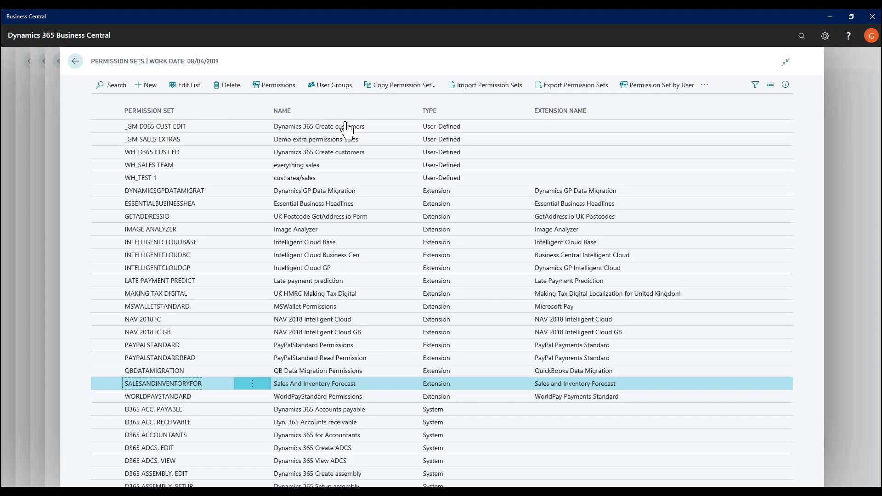
click(149, 111)
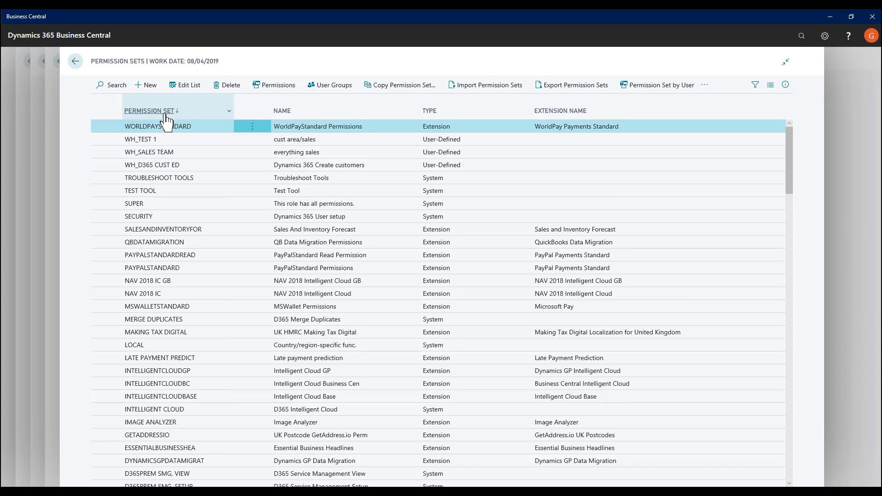
click(158, 178)
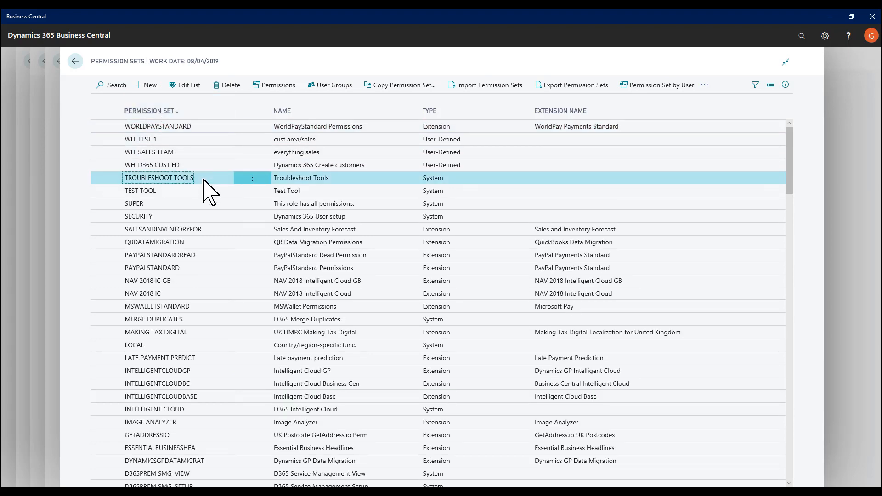
mouse_move(188, 191)
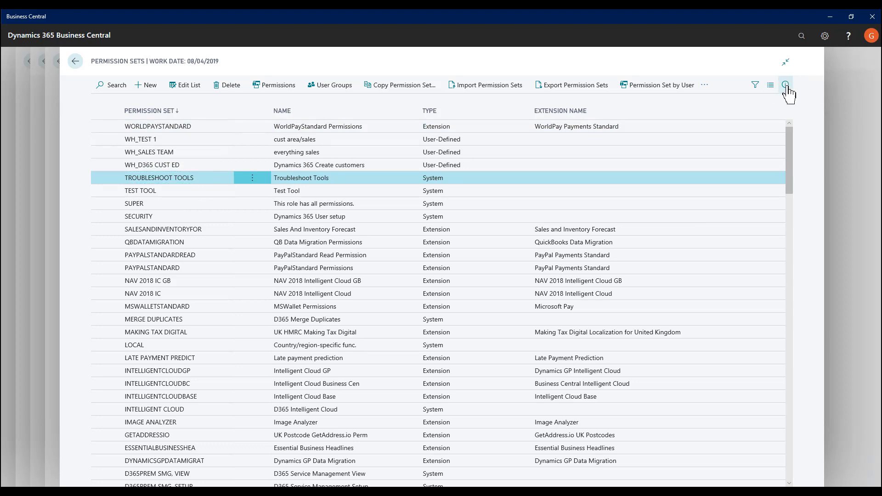
- Review the permissions of Troubleshoot Tools — system permission 5330, Tools, Zoom — and return to the list
click(278, 85)
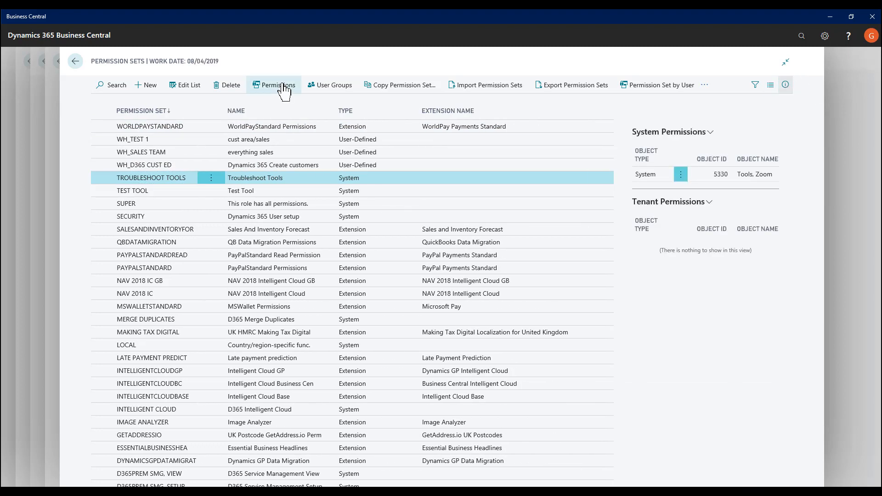
click(277, 85)
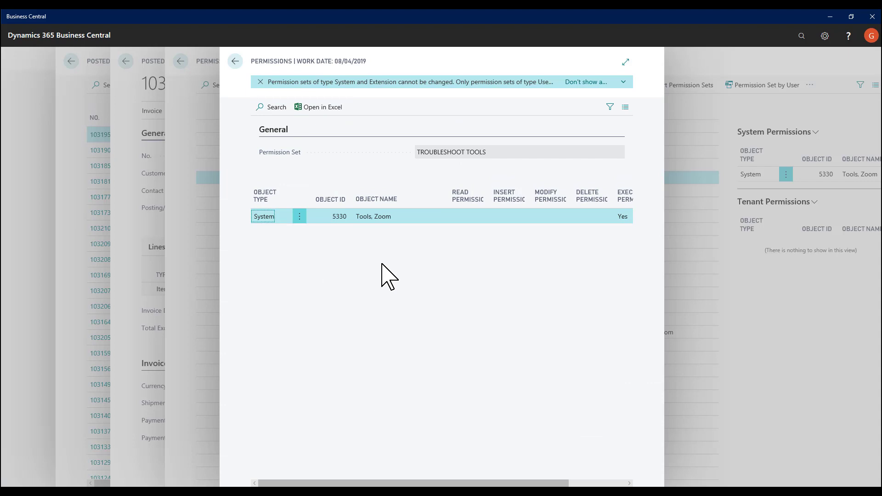
mouse_move(613, 227)
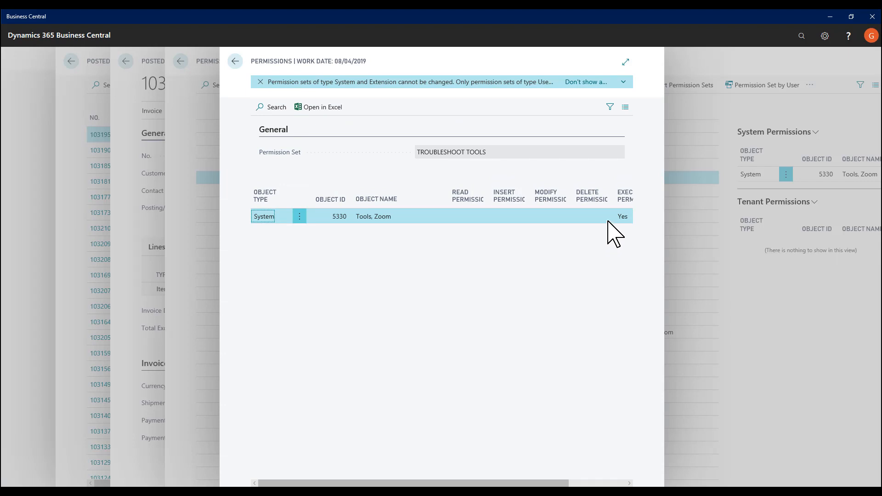
mouse_move(379, 234)
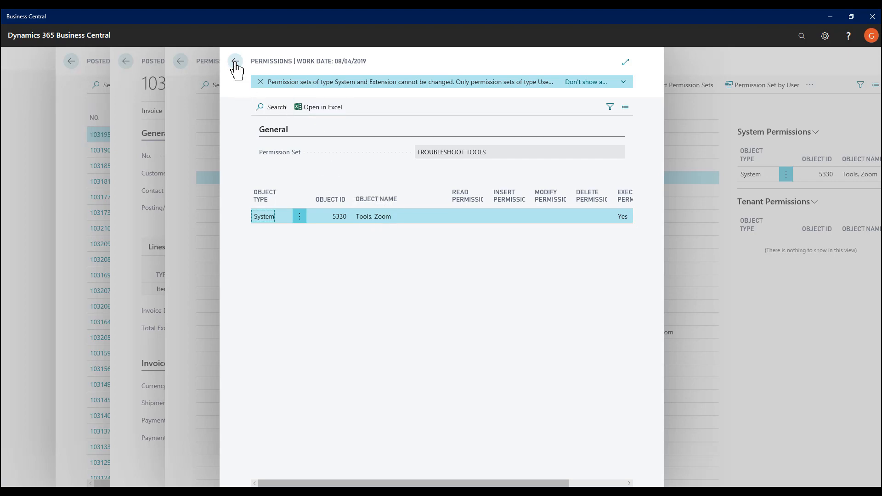
click(235, 61)
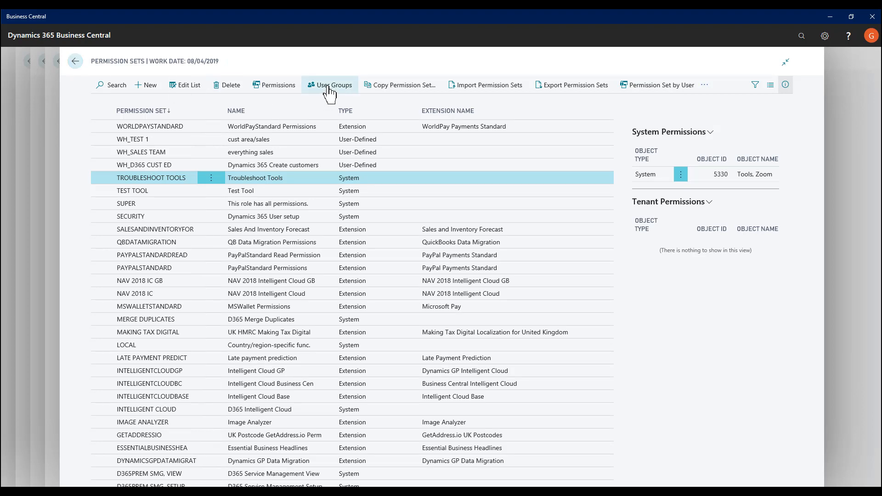
- Review the User Groups with their permission sets and members, then continue as another user on Training's Customers
click(334, 85)
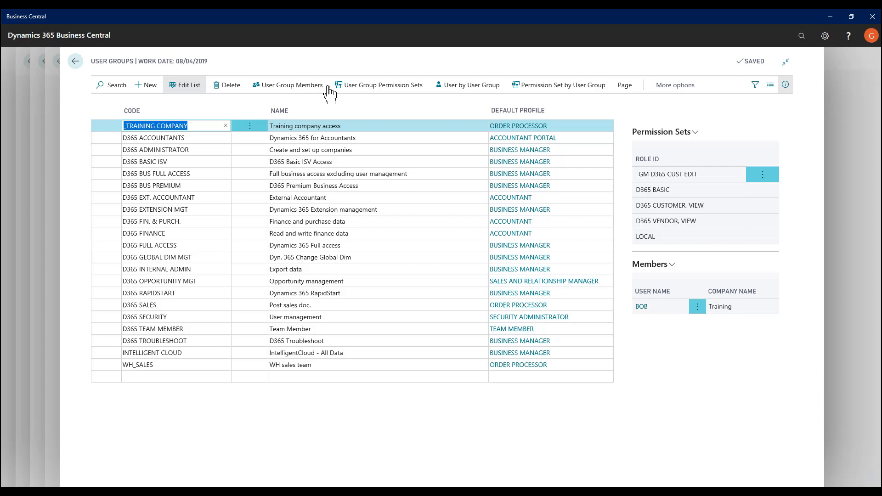
click(154, 340)
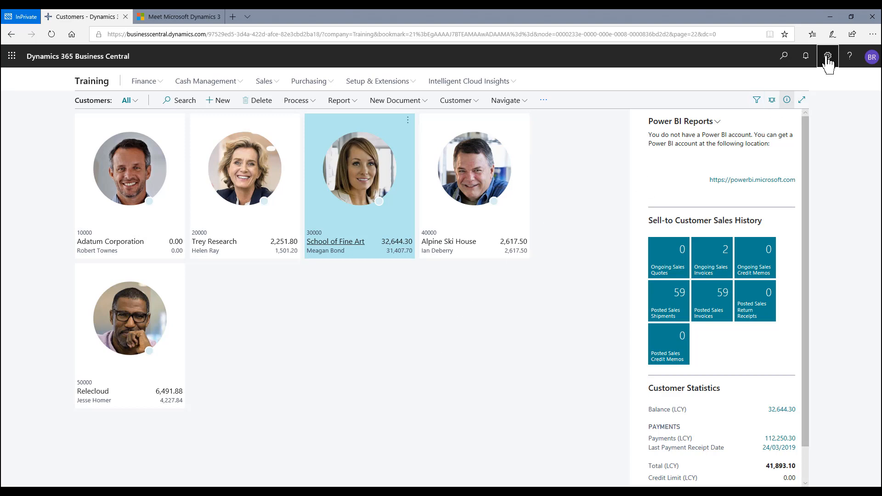
- Check the Settings pane, then bring up Help and Support with its troubleshooting links
click(828, 57)
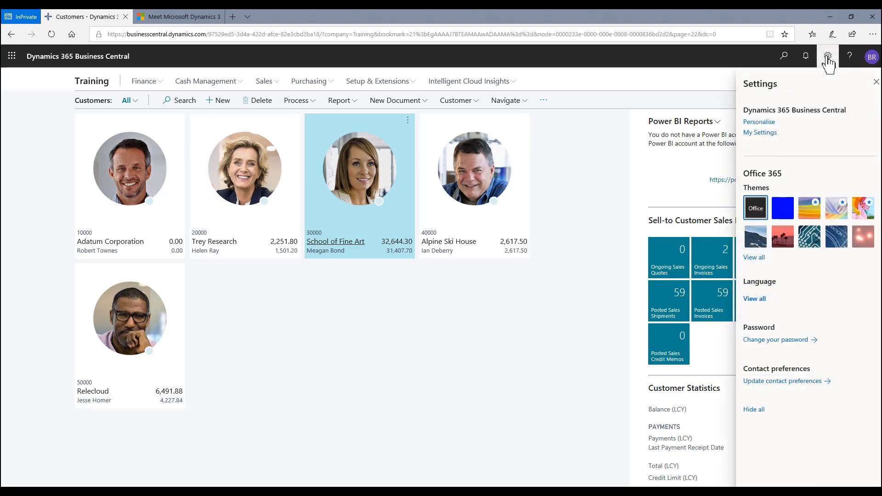
mouse_move(829, 88)
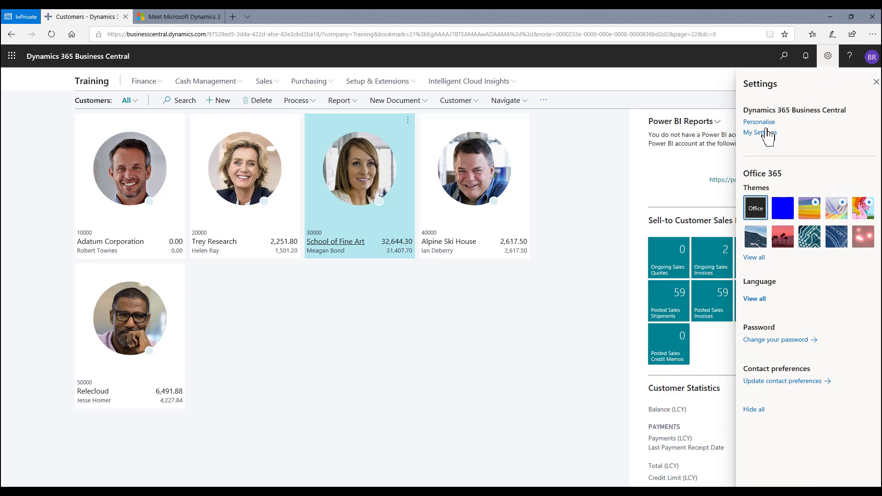
mouse_move(851, 60)
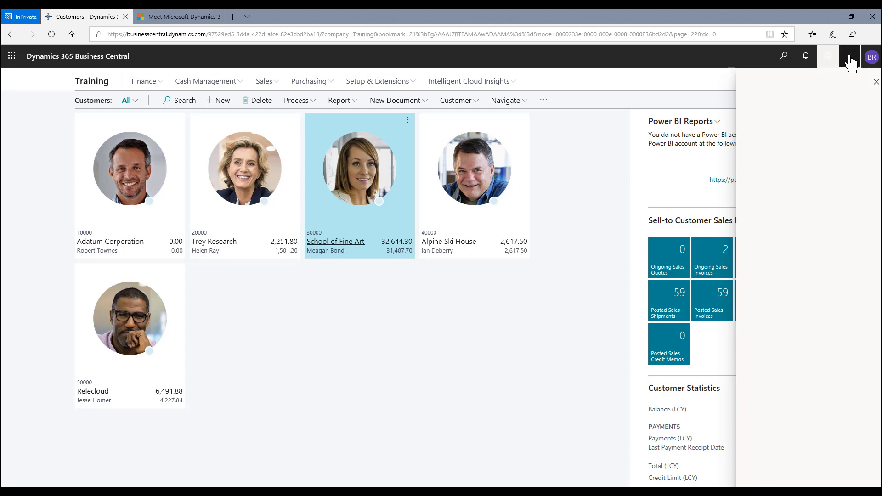
click(849, 55)
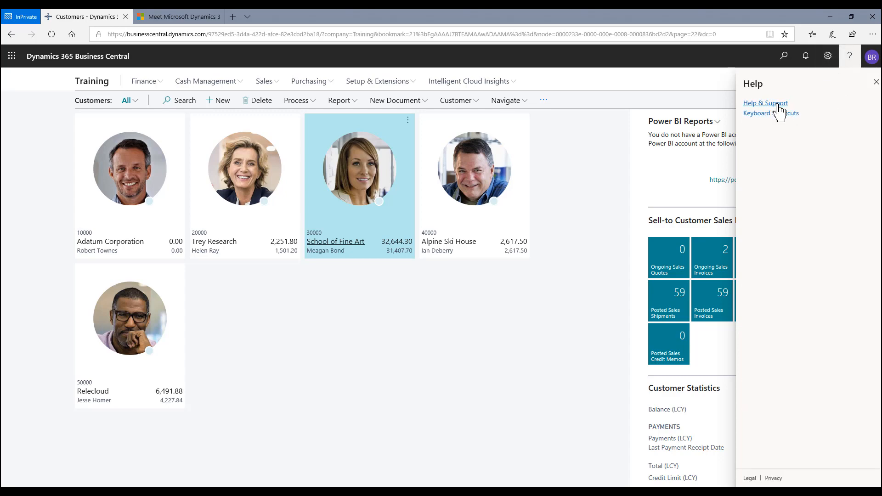
click(765, 103)
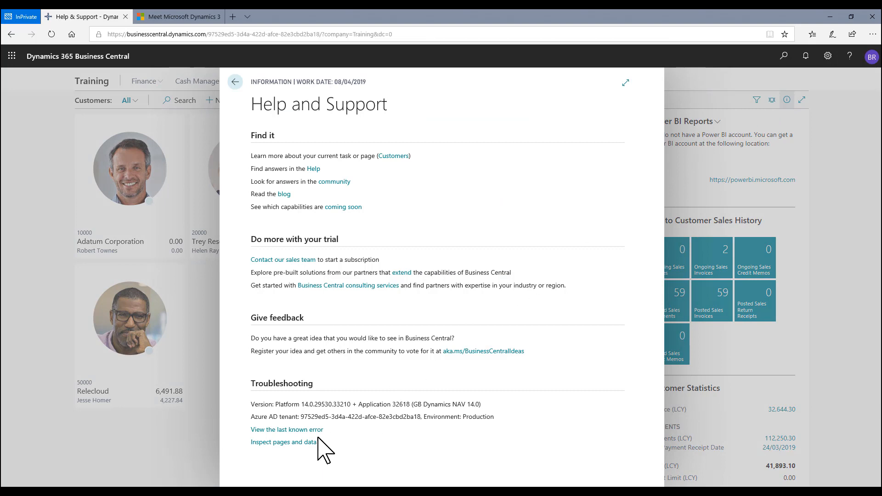
mouse_move(307, 454)
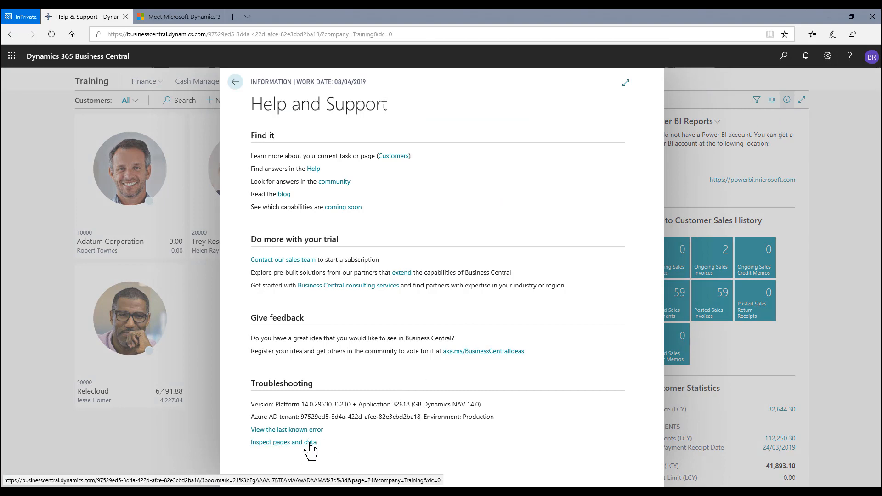
- Inspect the customer list, showing Customer List page 22 and Customer table 18
click(283, 442)
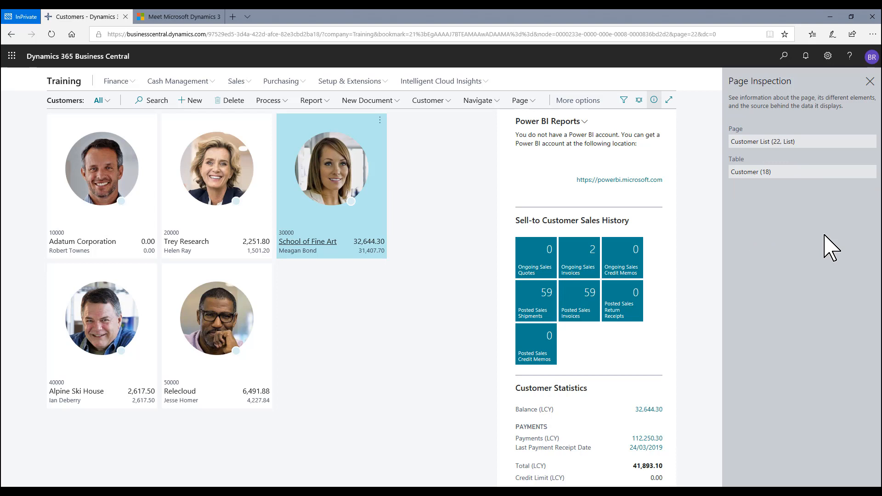
mouse_move(740, 307)
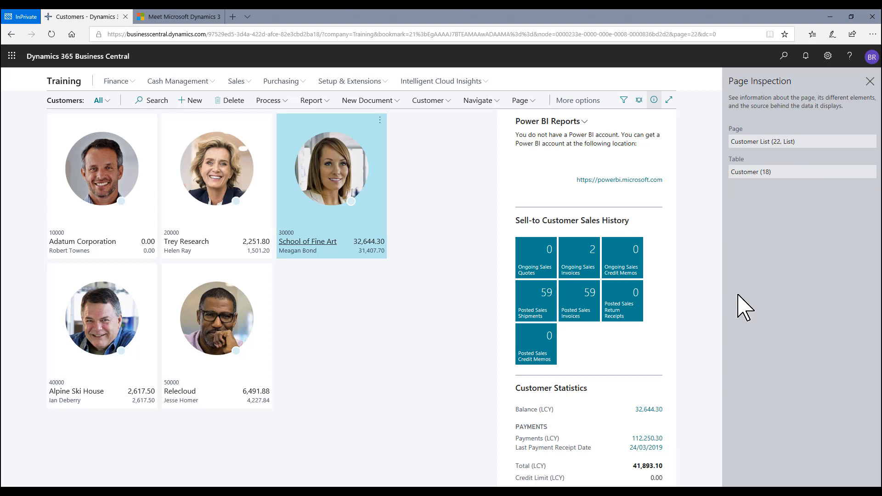
mouse_move(757, 382)
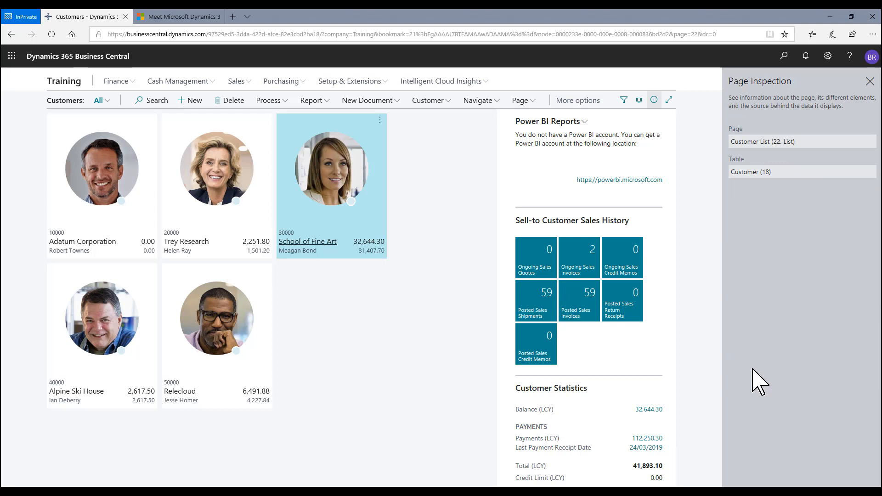